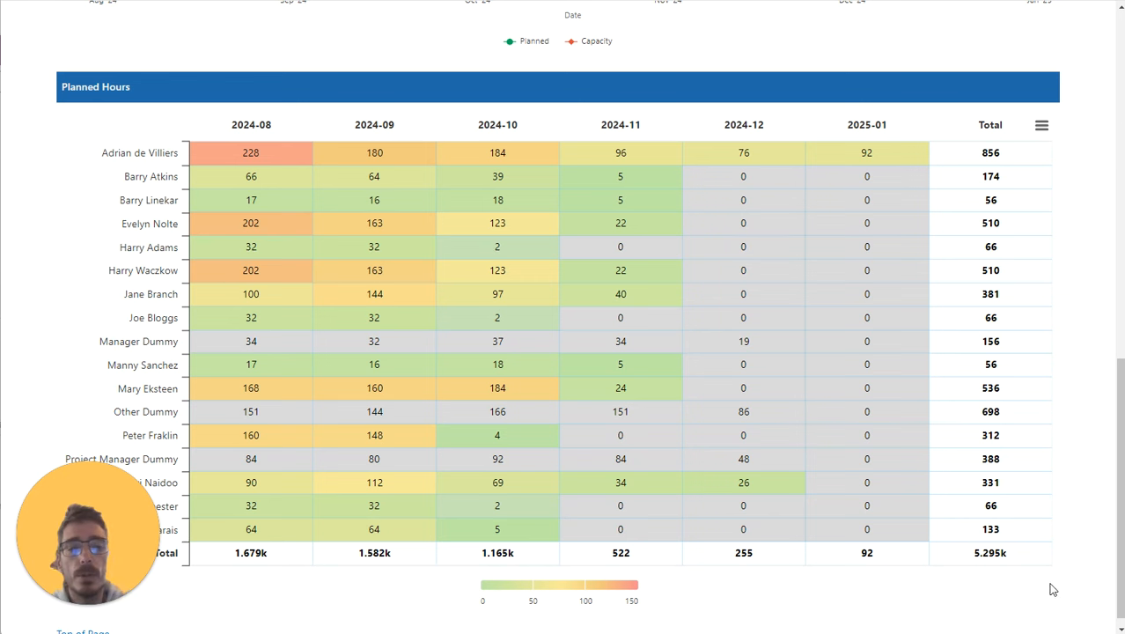
mouse_move(376, 553)
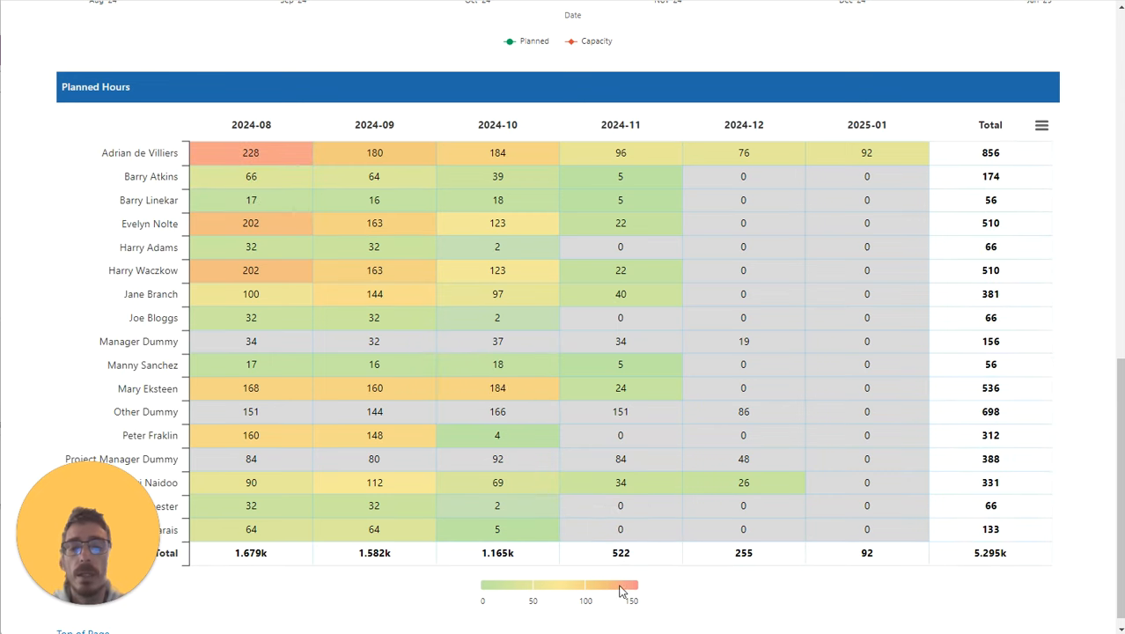
mouse_move(251, 176)
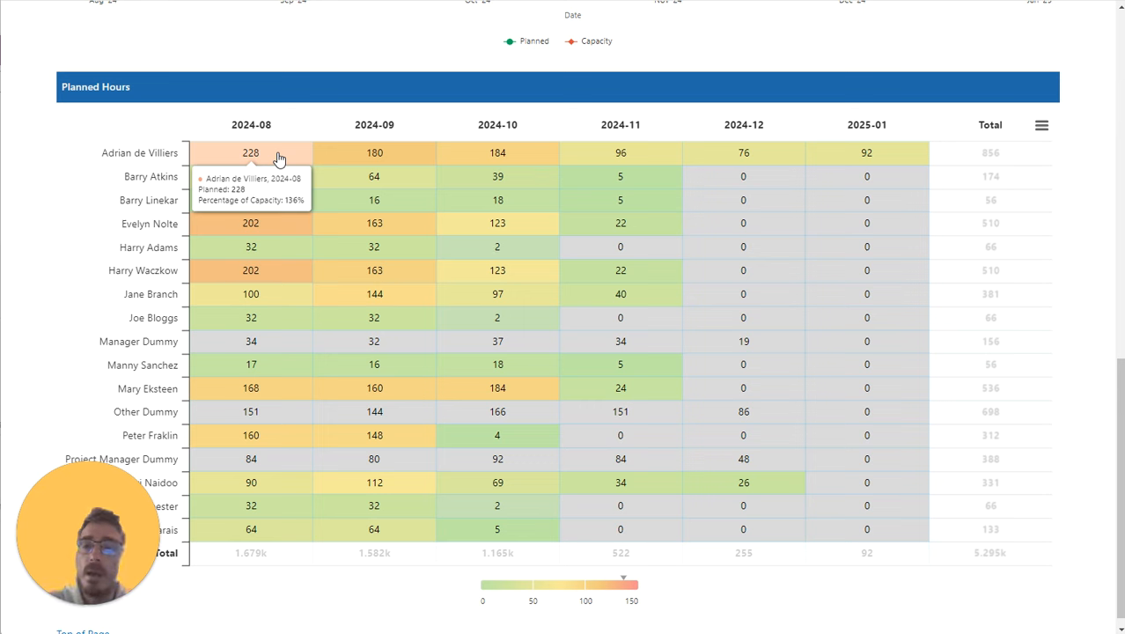
mouse_move(276, 155)
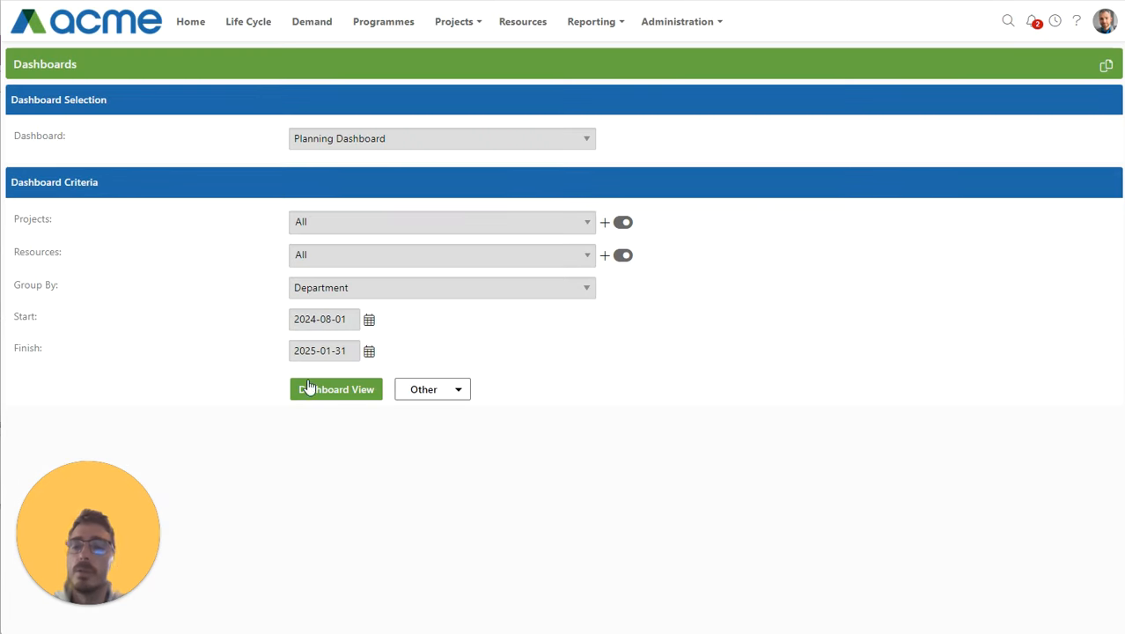
mouse_move(482, 361)
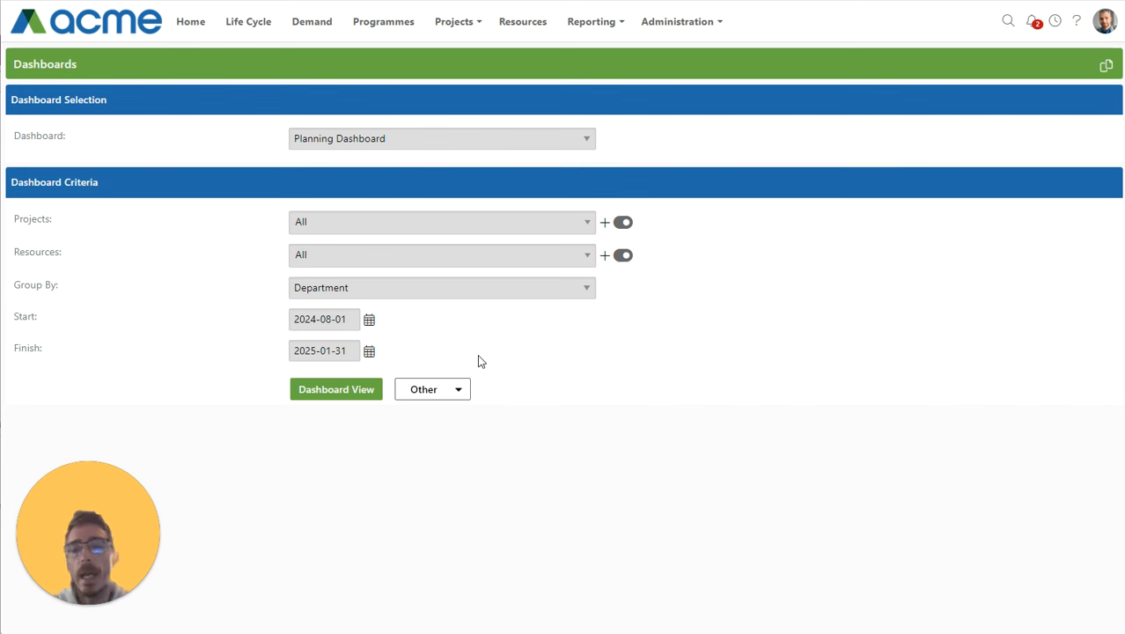
Generate the Planned Hours heatmap for Aug 2024 to Jan 2025 via Dashboard View.
click(335, 389)
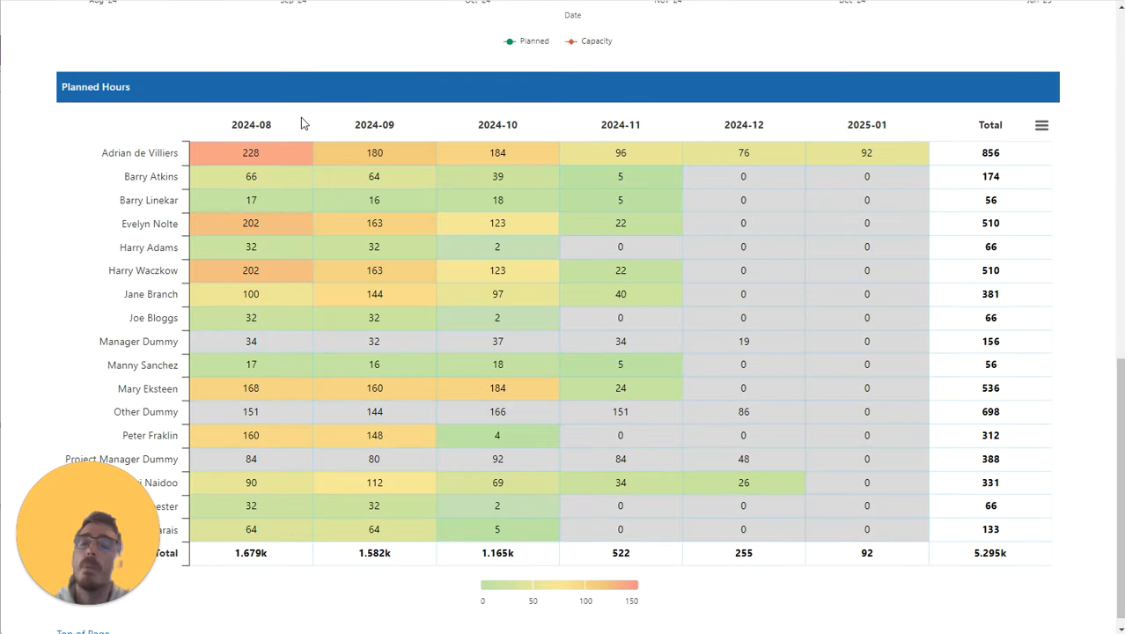
mouse_move(250, 152)
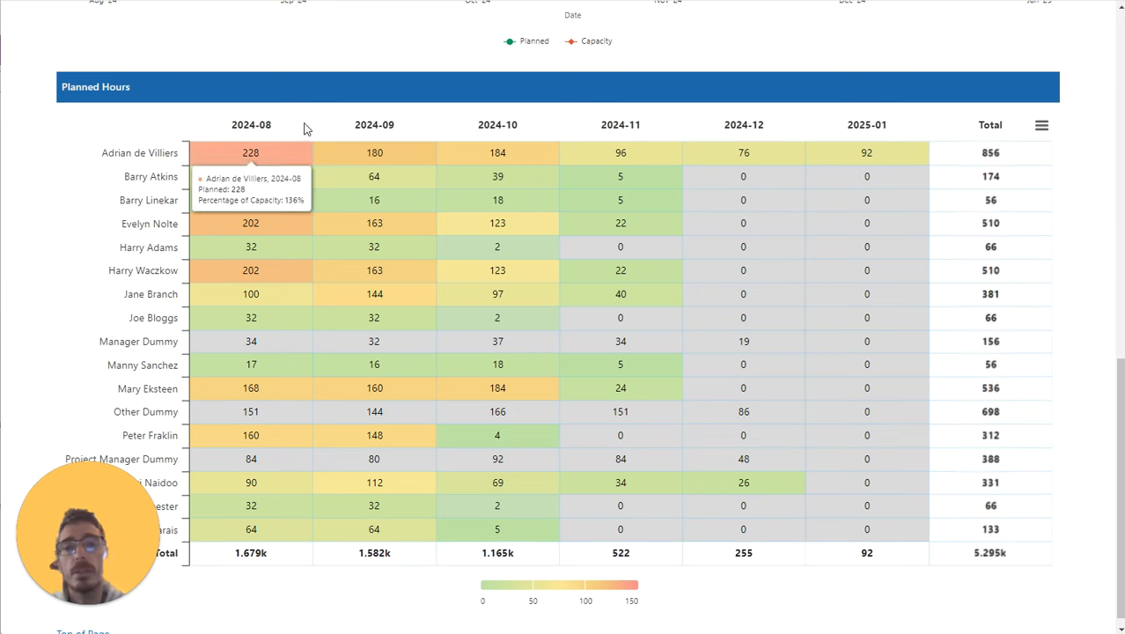
click(250, 151)
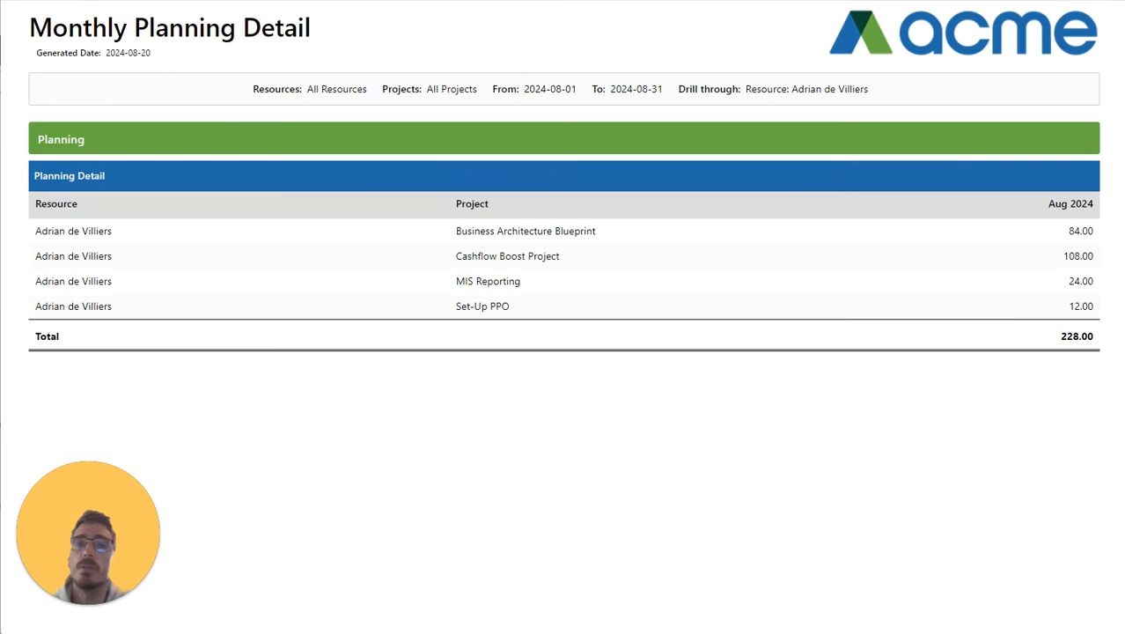
mouse_move(902, 343)
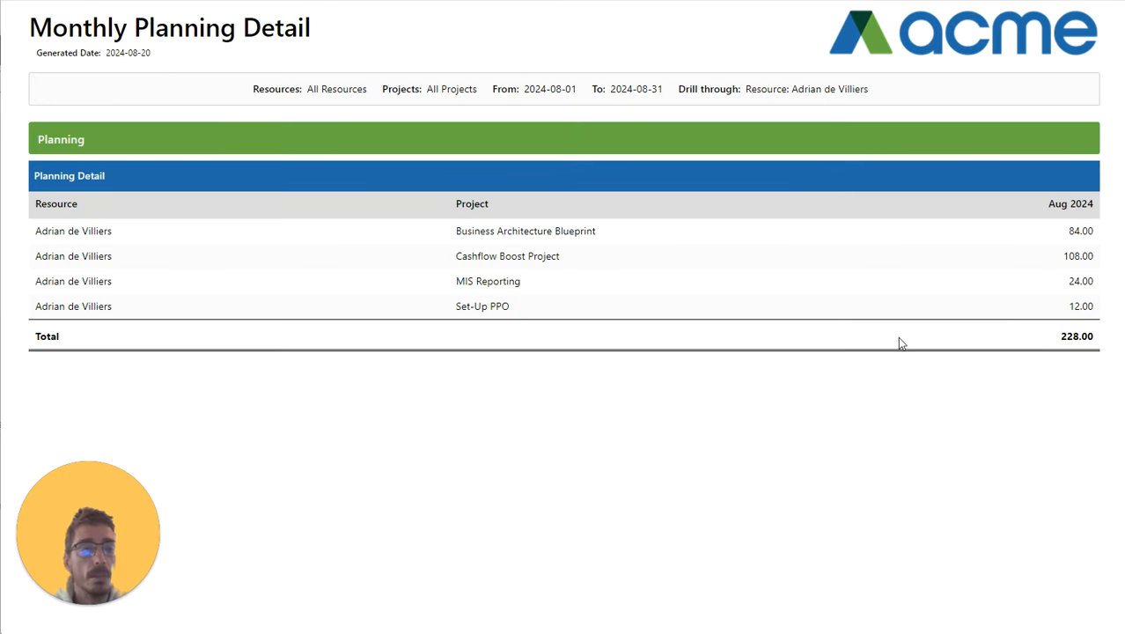
mouse_move(1088, 335)
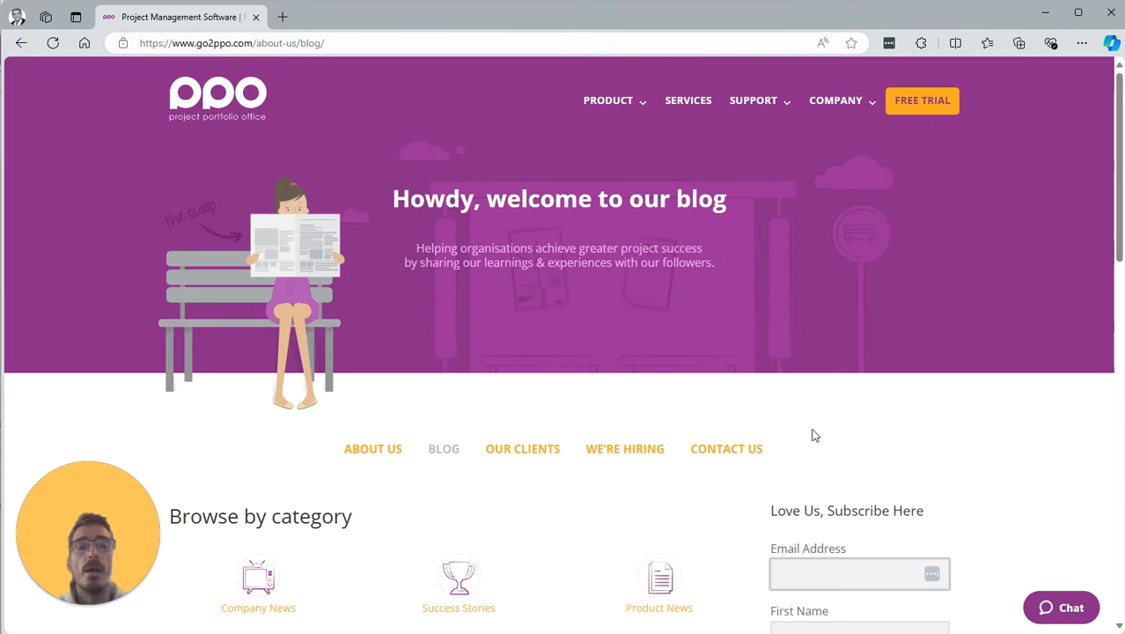
Show the PPO blog page and reach its Browse by category section.
click(860, 575)
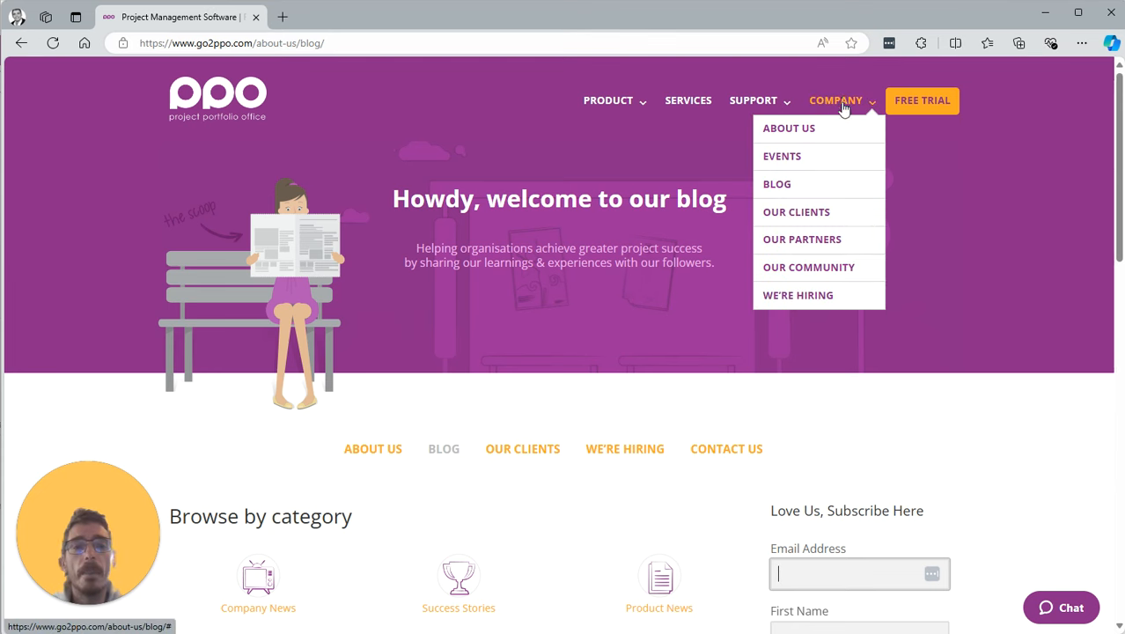
scroll(down, 3)
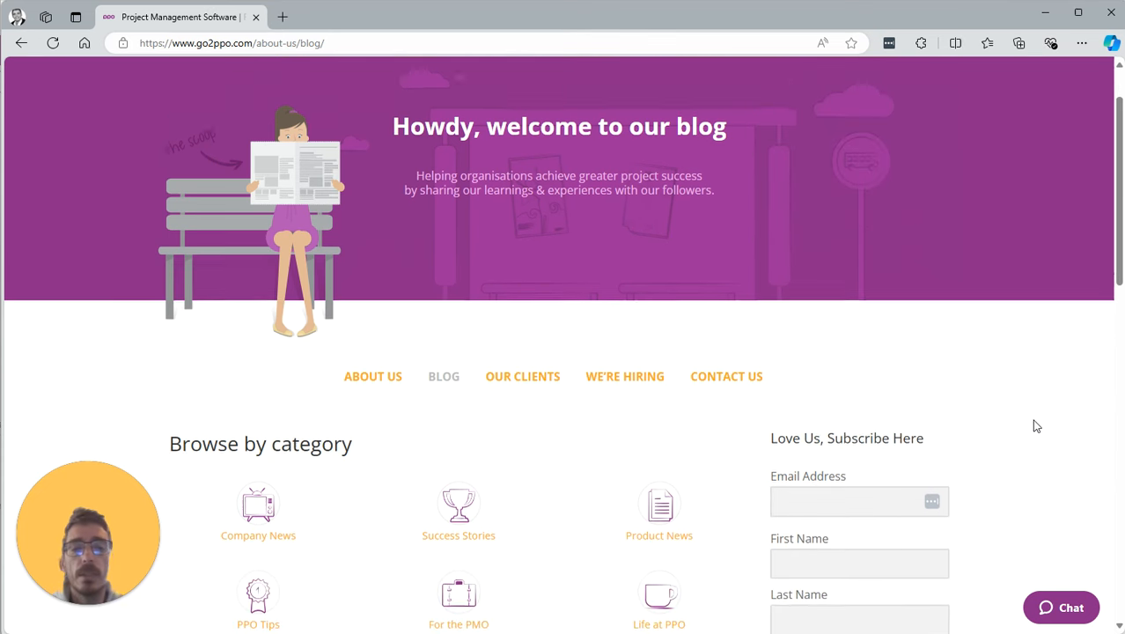
scroll(down, 3)
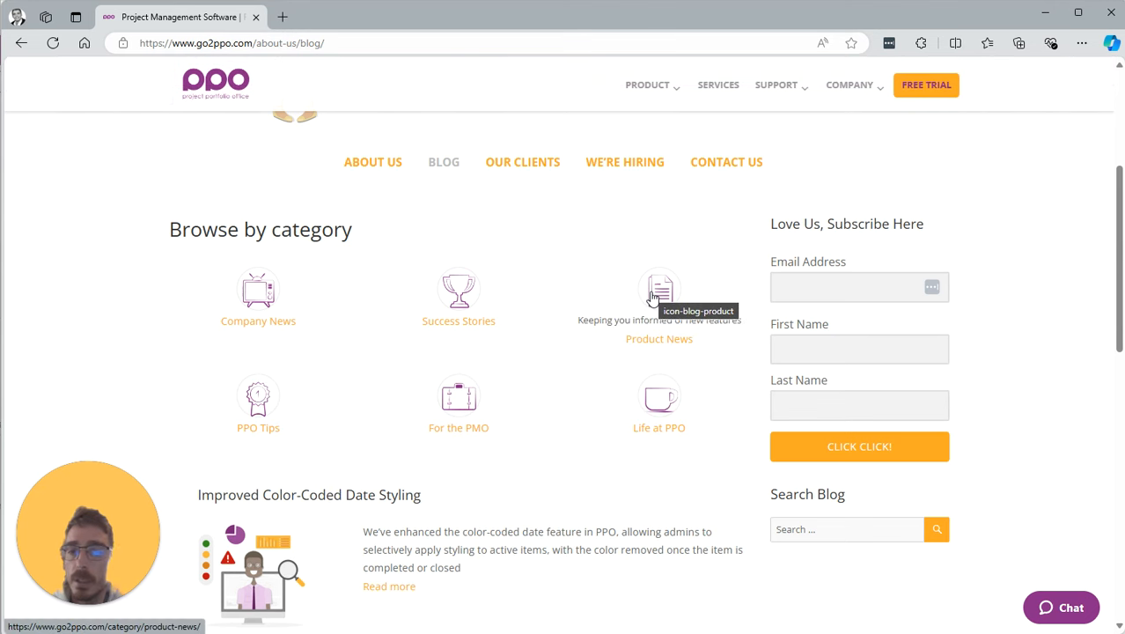